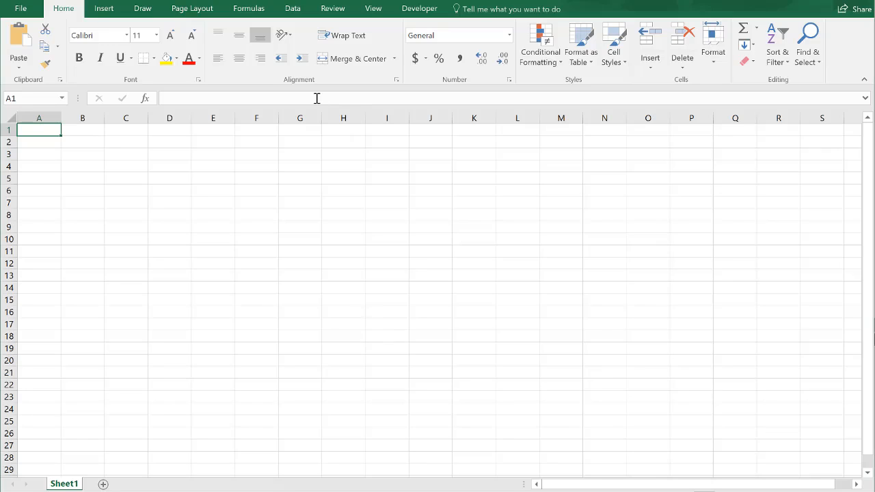
pyautogui.moveTo(358, 58)
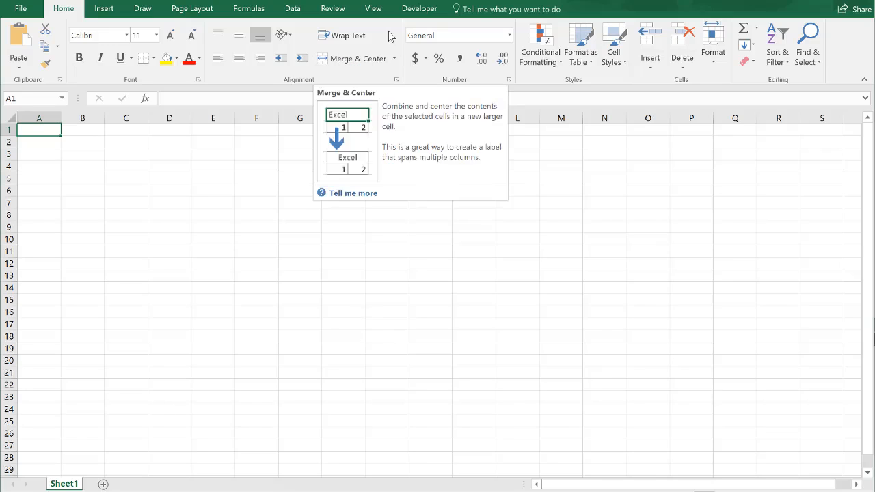
pyautogui.moveTo(391, 36)
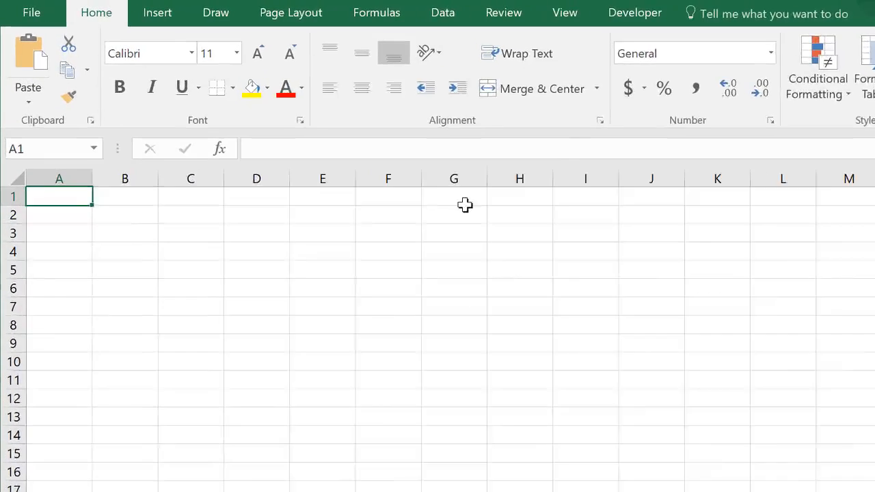
# - Enable and show the Developer ribbon commands for the workbook
pyautogui.click(634, 12)
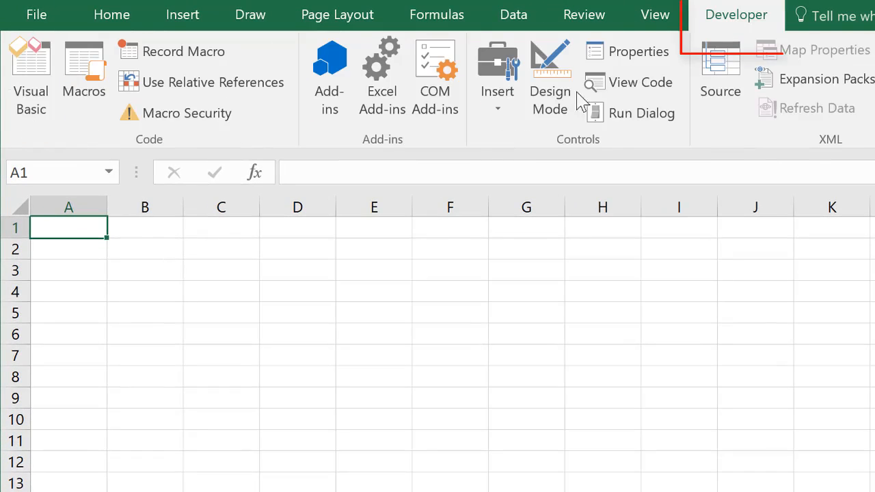
pyautogui.moveTo(742, 27)
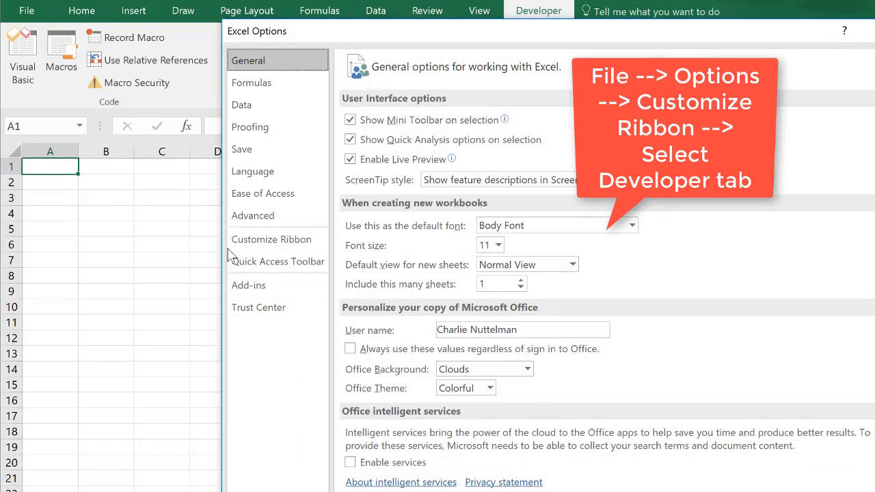
pyautogui.click(271, 239)
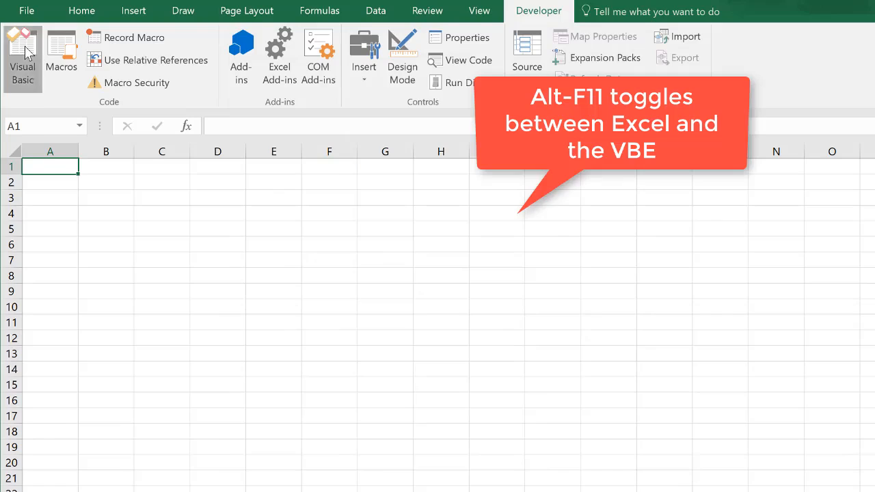
# - Insert Module1 into Book2's project and place the cursor in its code window
pyautogui.click(22, 58)
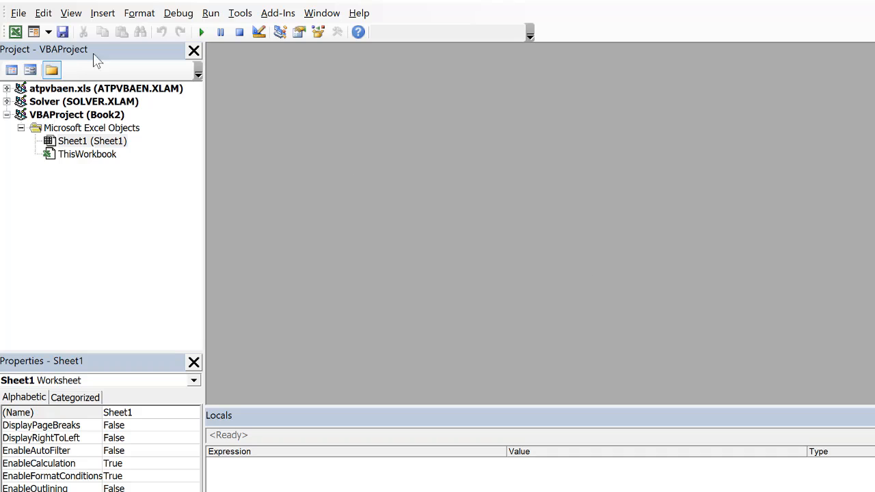
pyautogui.moveTo(102, 12)
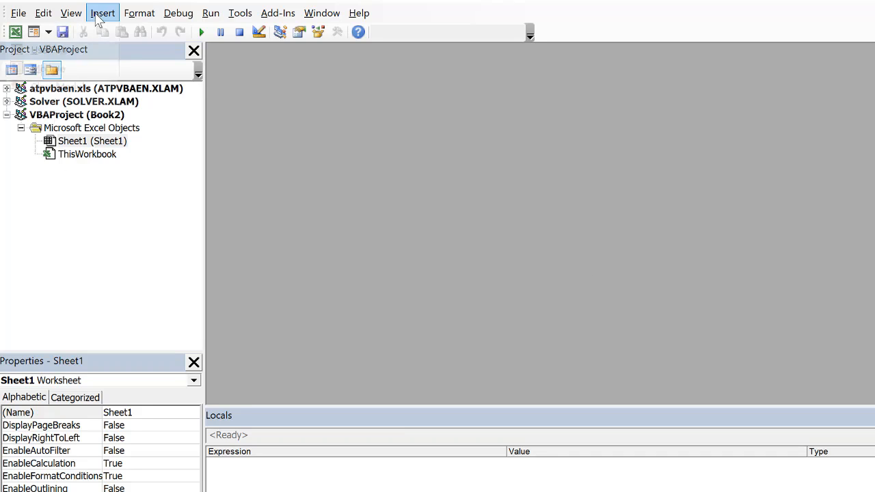
pyautogui.click(102, 13)
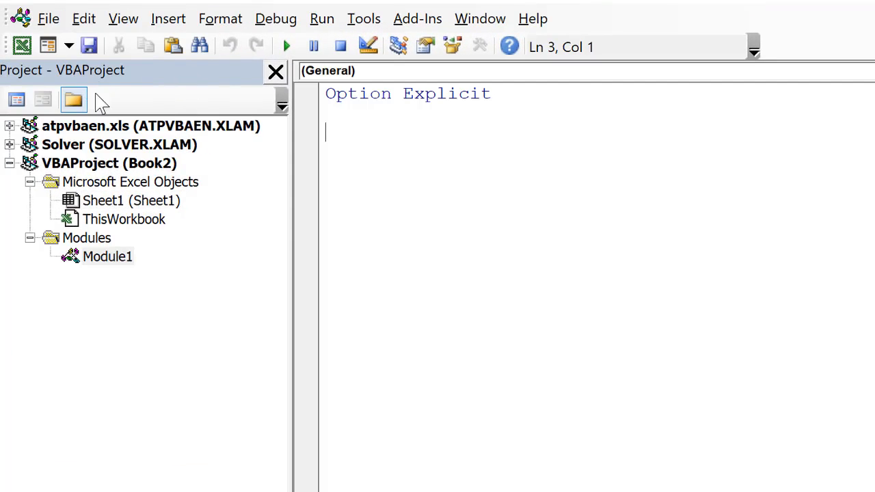
pyautogui.moveTo(147, 212)
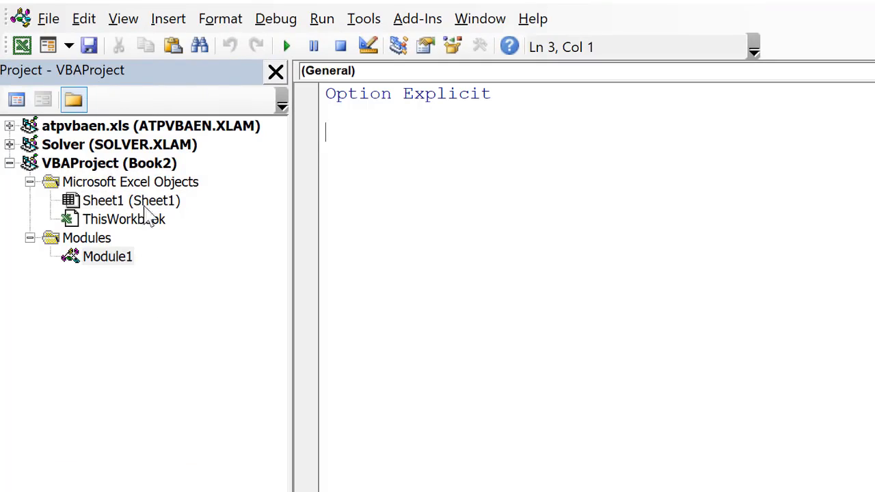
pyautogui.moveTo(102, 229)
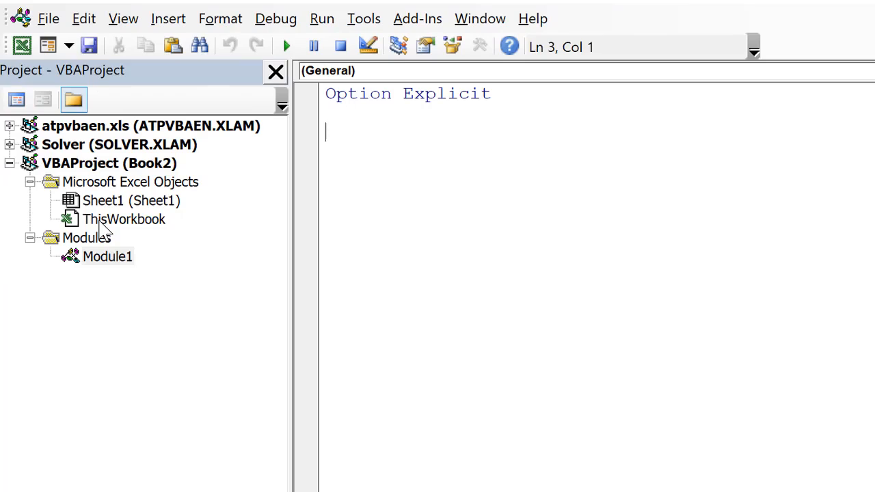
pyautogui.click(130, 200)
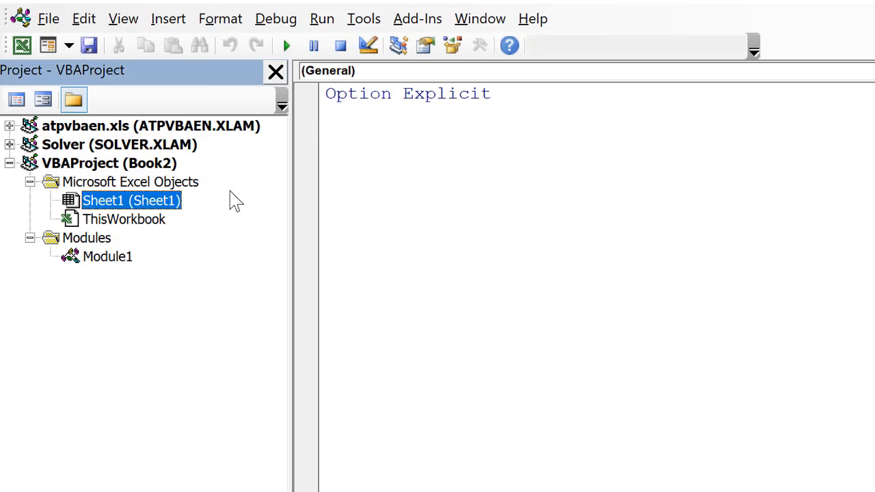
pyautogui.click(107, 256)
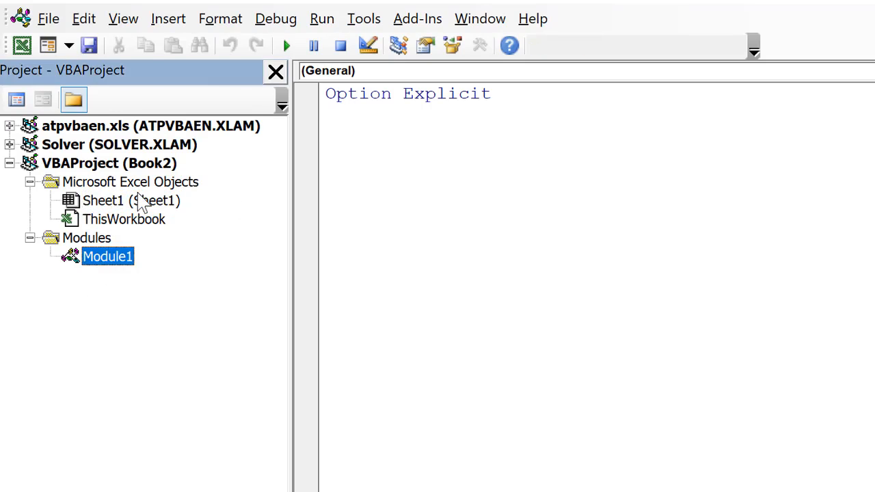
pyautogui.click(168, 19)
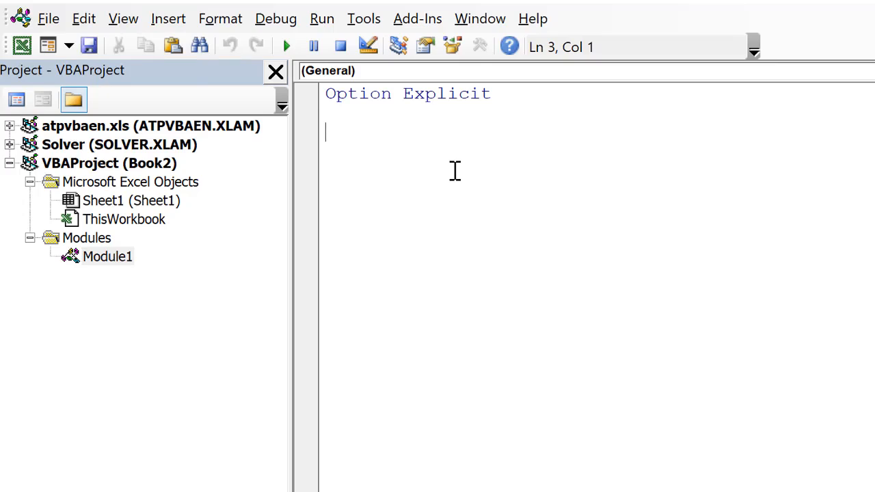
# - Write Sub Test() containing MsgBox "Hello" in Module1
pyautogui.write('Sub')
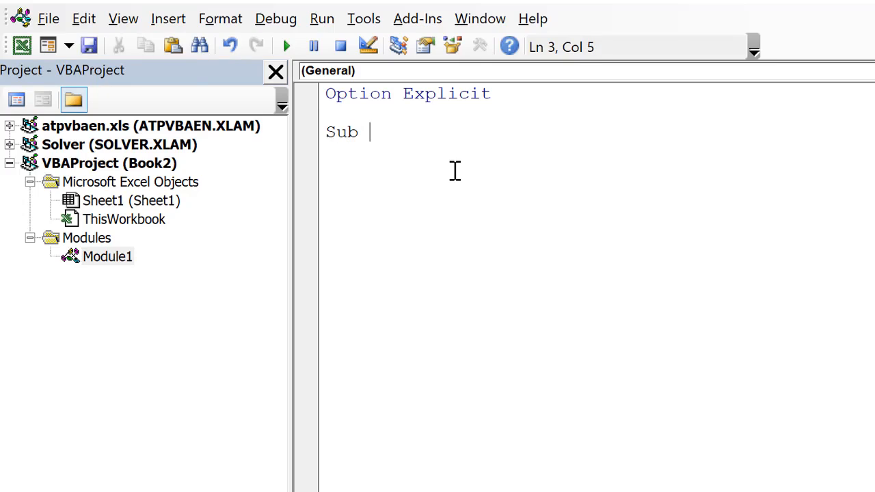
pyautogui.write('Test(')
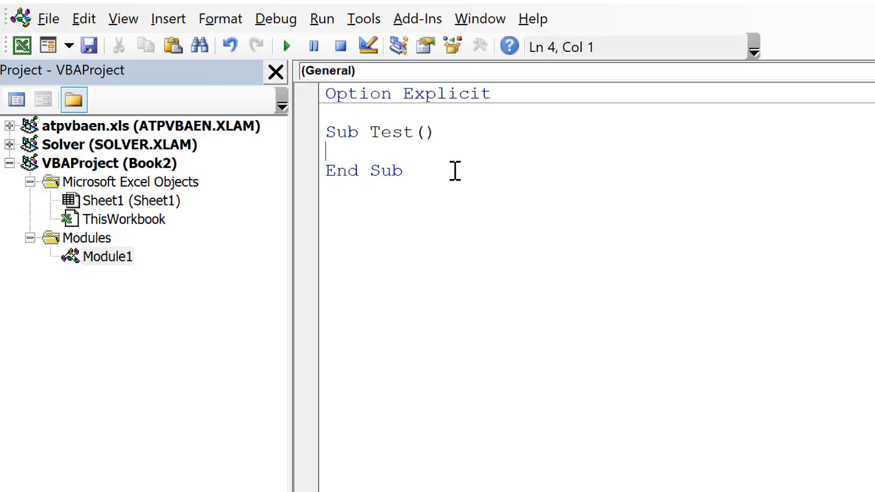
pyautogui.write('Msg')
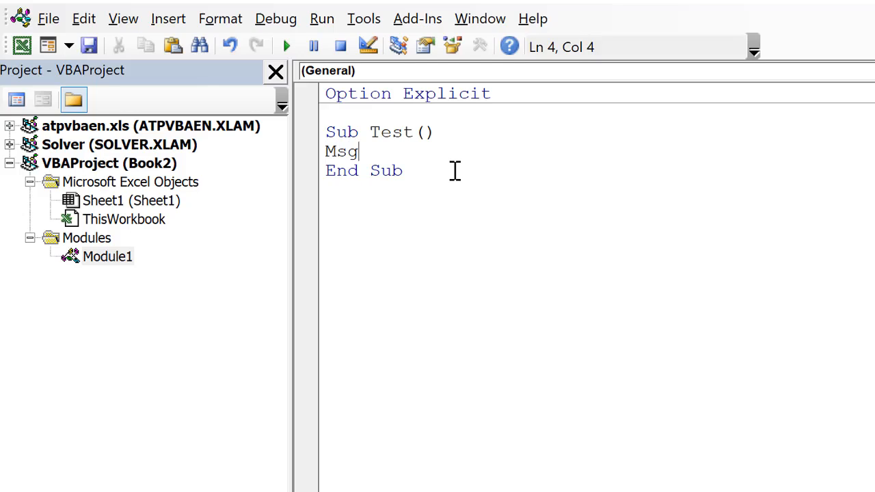
pyautogui.write('Box "')
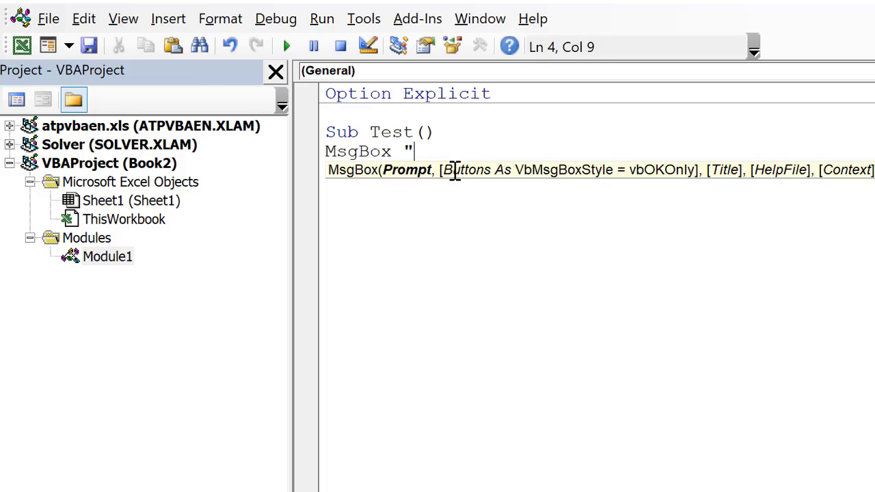
pyautogui.write('Hee')
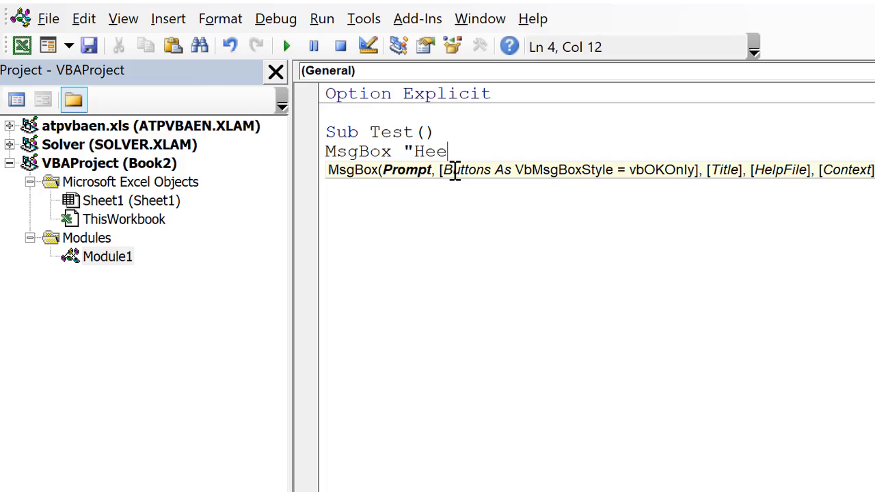
pyautogui.write('llo"')
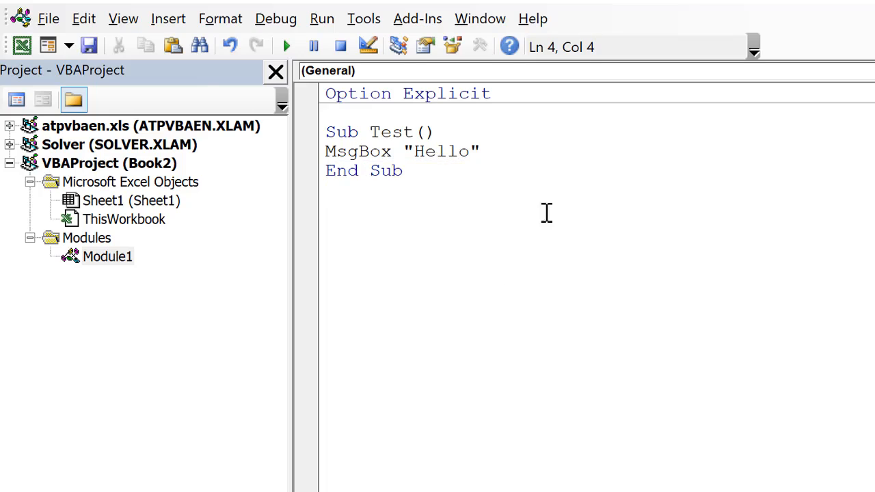
pyautogui.moveTo(286, 46)
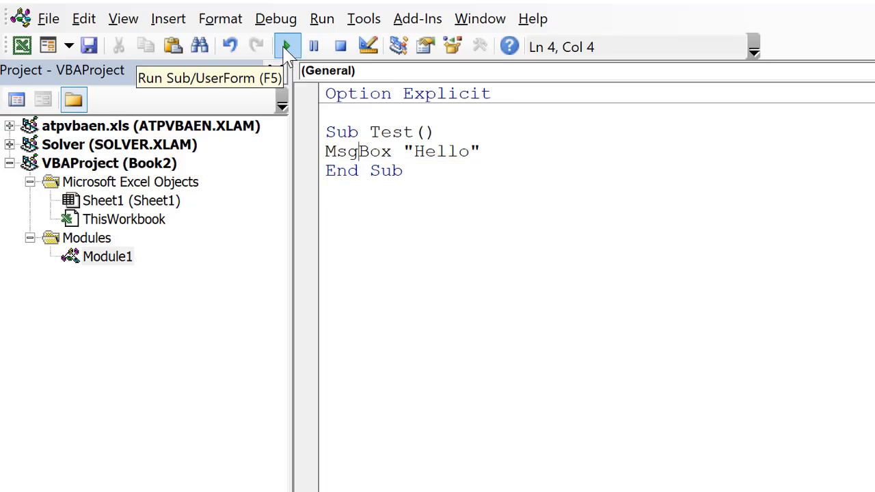
# - Run Test to show the Hello message box
pyautogui.click(286, 46)
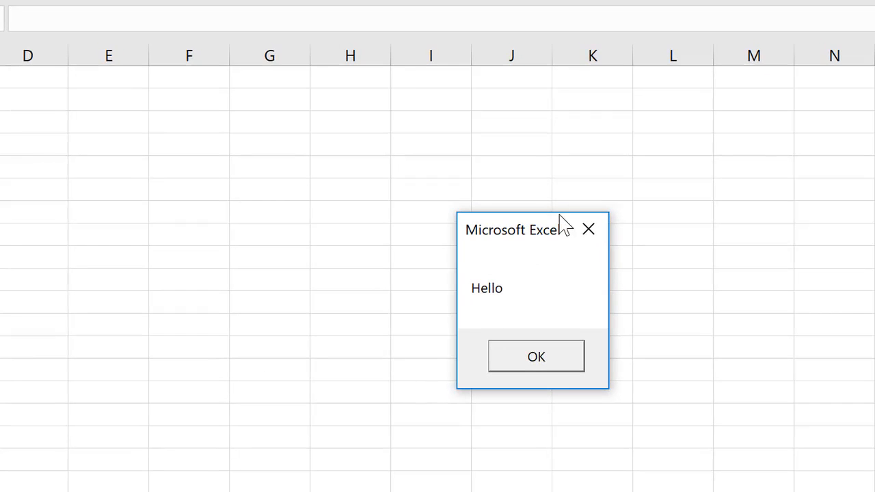
pyautogui.moveTo(629, 388)
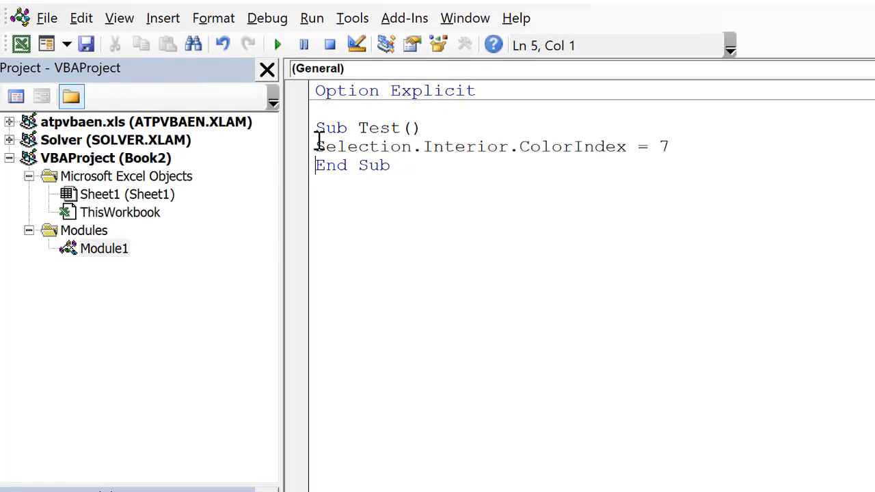
pyautogui.moveTo(487, 146)
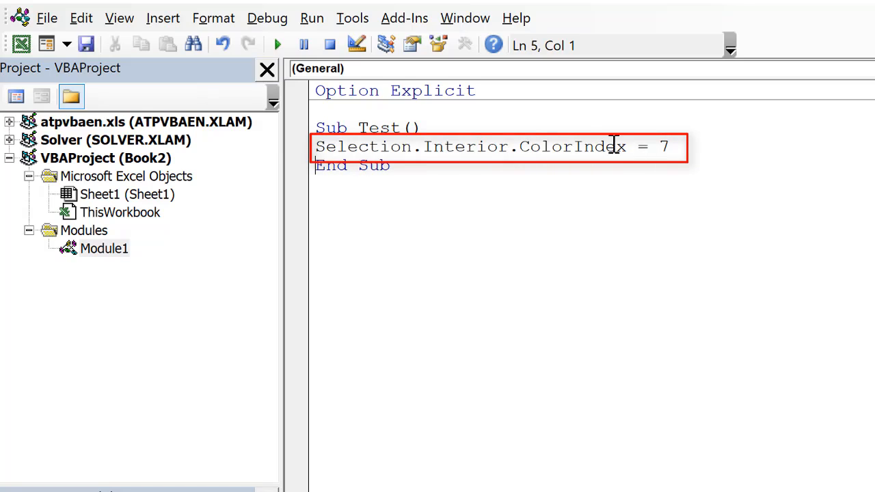
pyautogui.moveTo(669, 147)
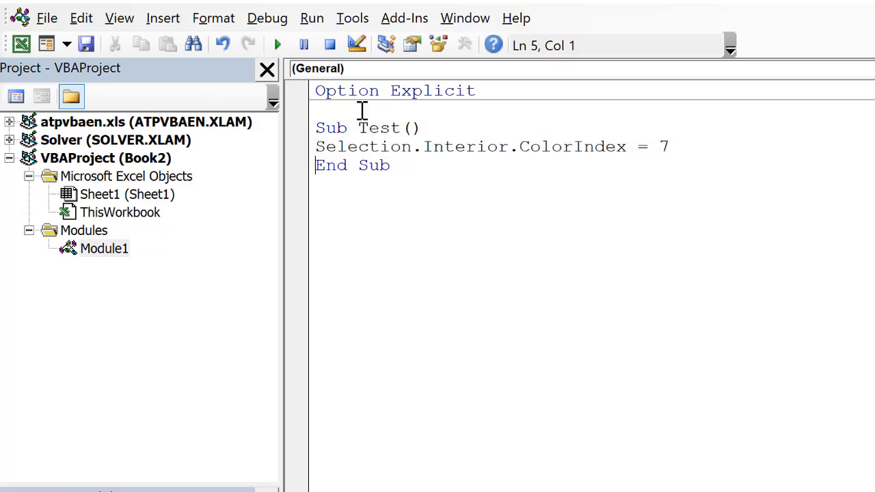
pyautogui.moveTo(615, 367)
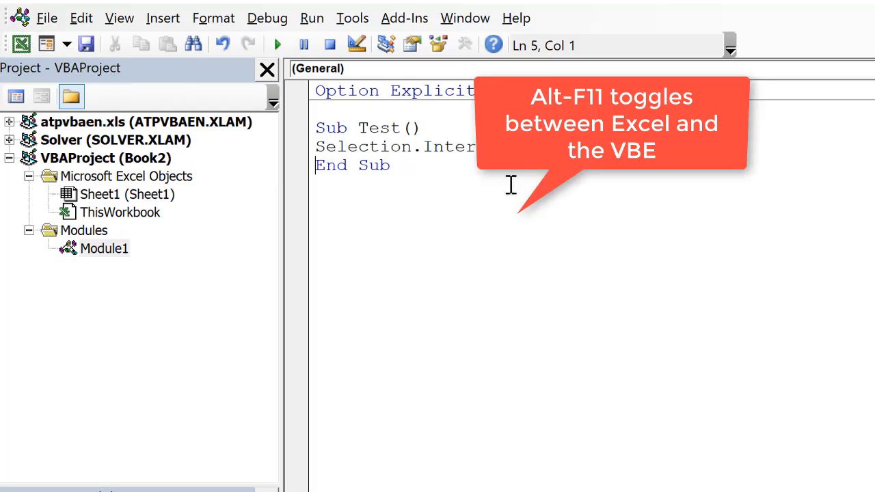
# - Switch to the Excel workbook with Alt+F11 to select C3:D6
pyautogui.press('alt+f11')
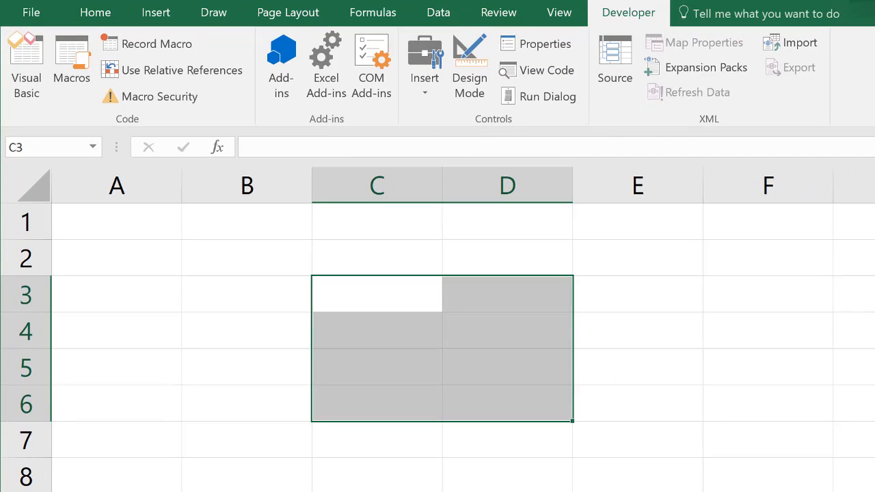
# - Run Test so C3:D6 is filled magenta (ColorIndex 7)
pyautogui.click(26, 65)
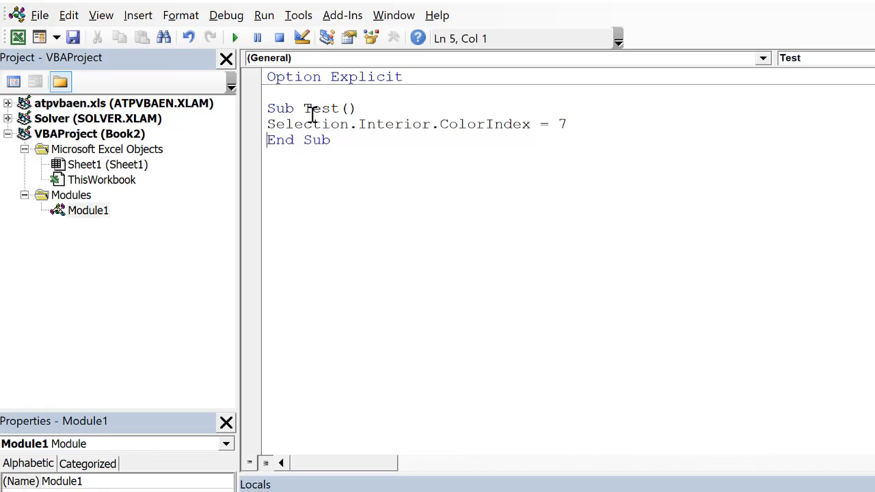
pyautogui.click(234, 37)
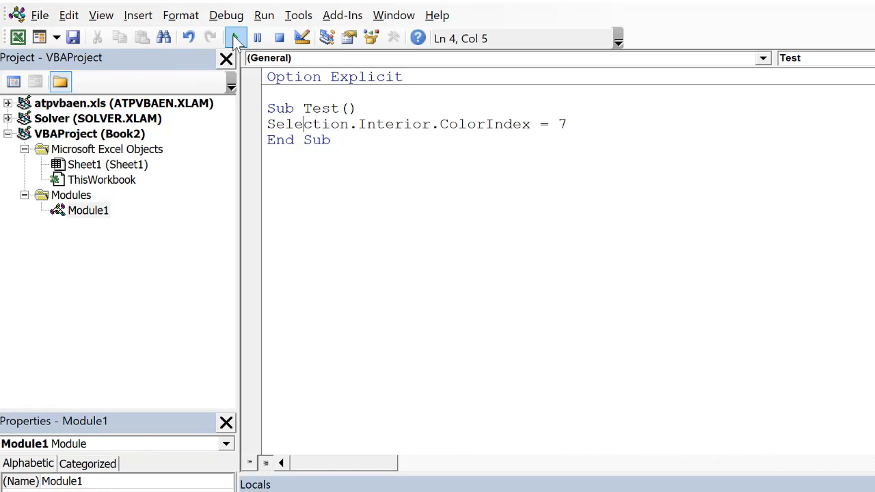
pyautogui.moveTo(235, 38)
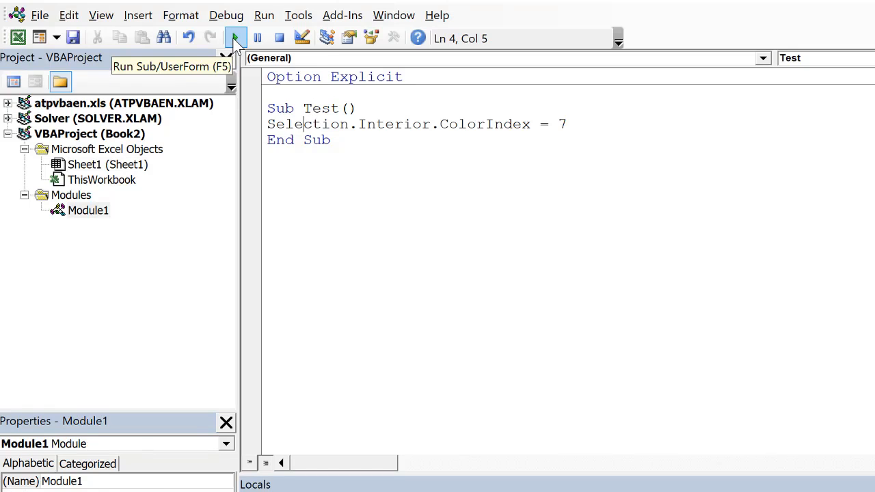
pyautogui.click(235, 38)
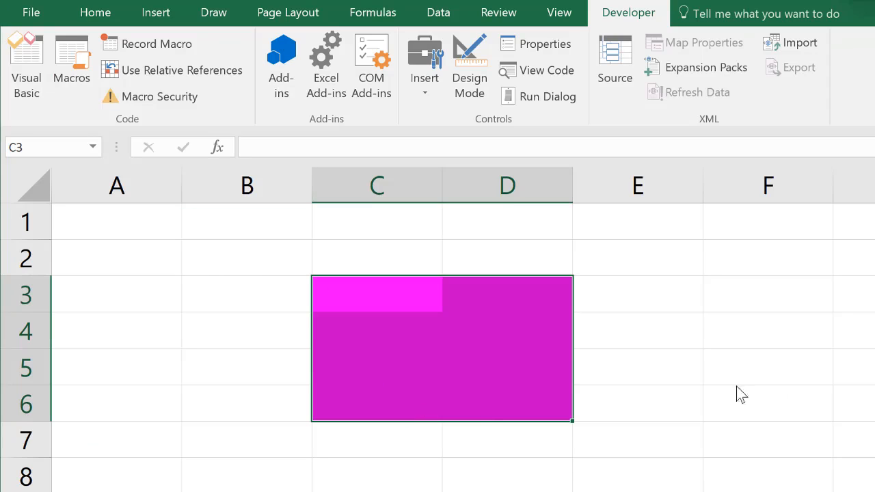
pyautogui.moveTo(509, 333)
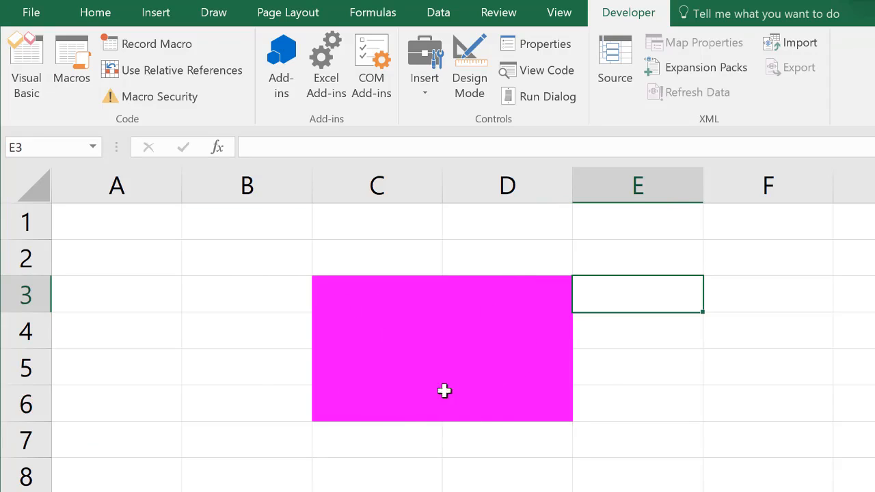
pyautogui.moveTo(477, 353)
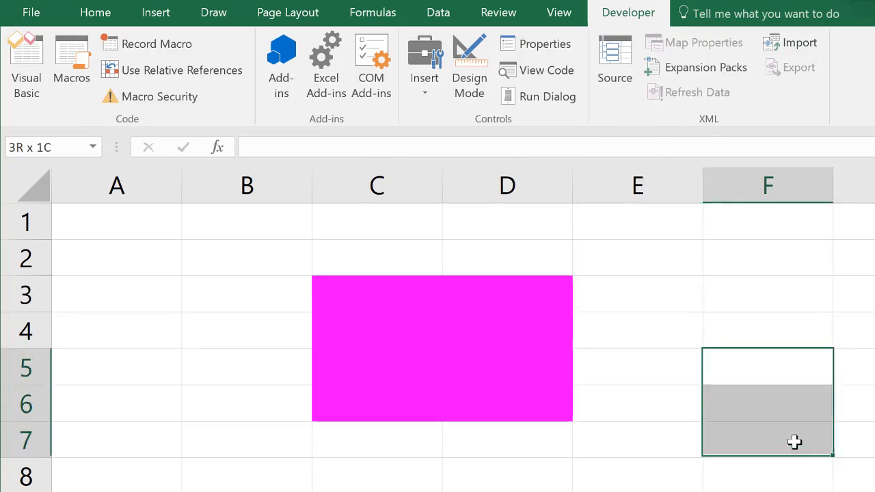
# - Fill the selected cells F5:G8 with yellow from the Home Fill Color
pyautogui.click(84, 11)
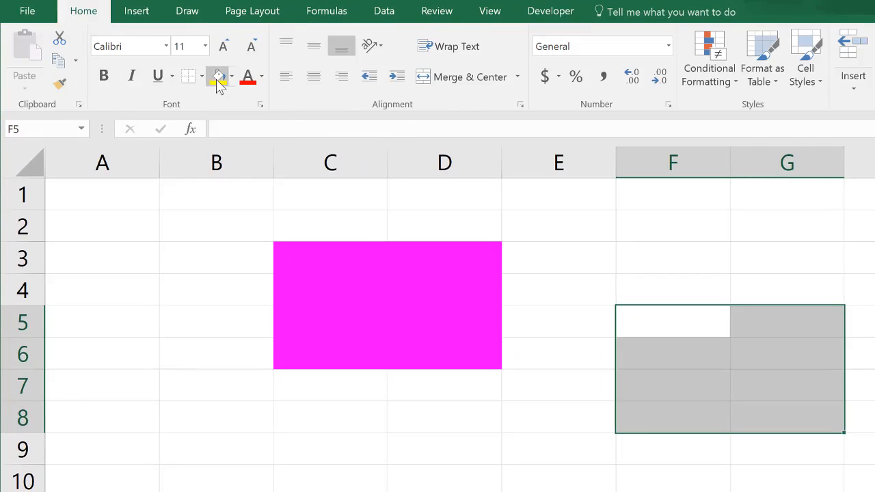
pyautogui.click(216, 76)
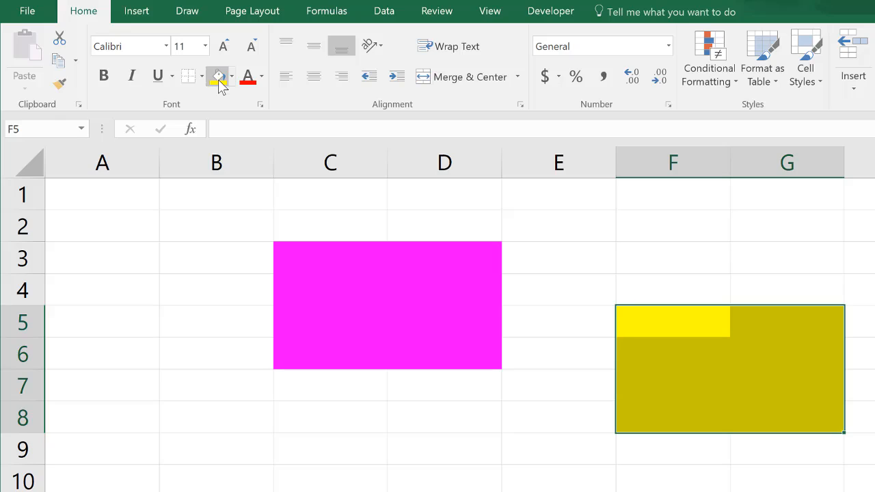
pyautogui.moveTo(518, 65)
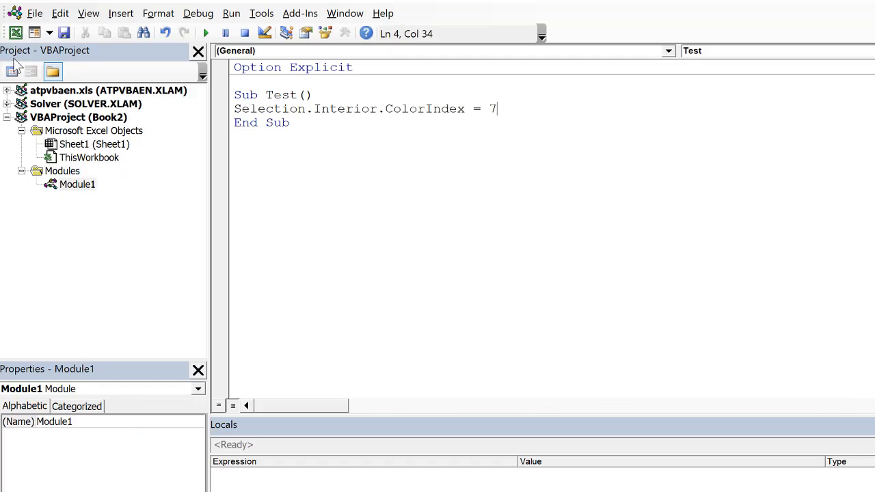
# - Change the line to MsgBox Selection.Interior.ColorIndex, removing ' = 7'
pyautogui.doubleClick(493, 109)
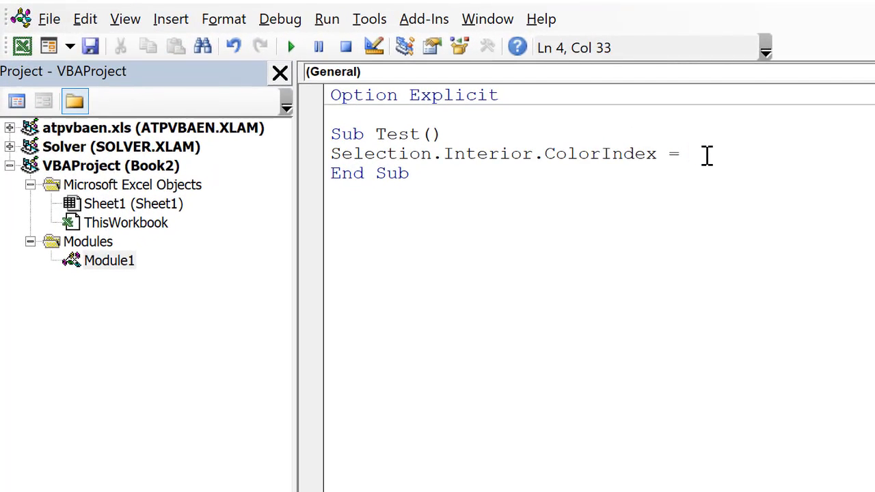
pyautogui.press('BackSpace')
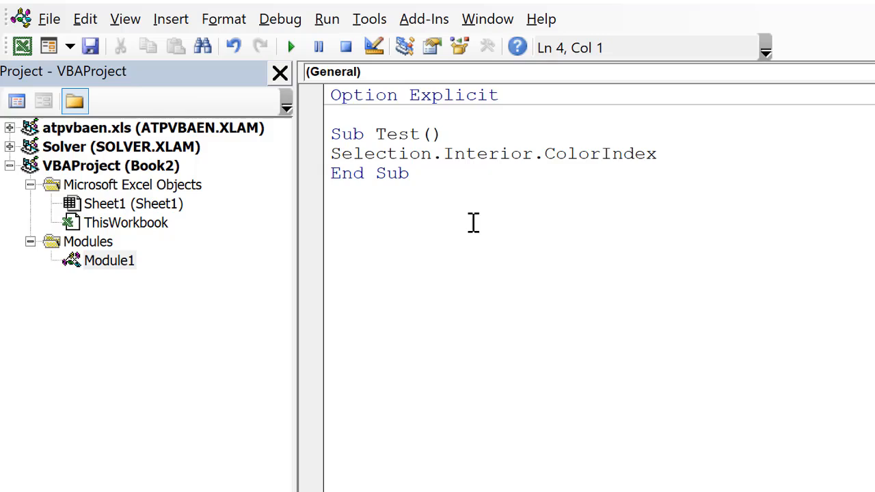
pyautogui.write('=')
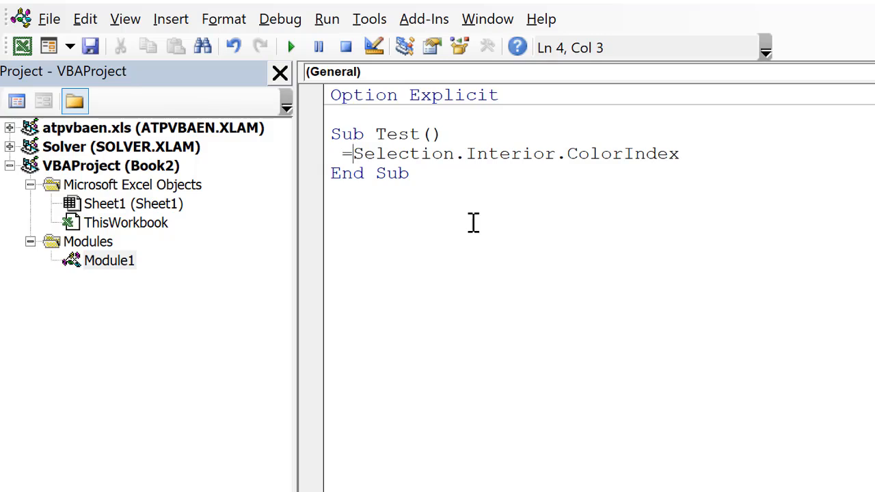
pyautogui.press('Backspace')
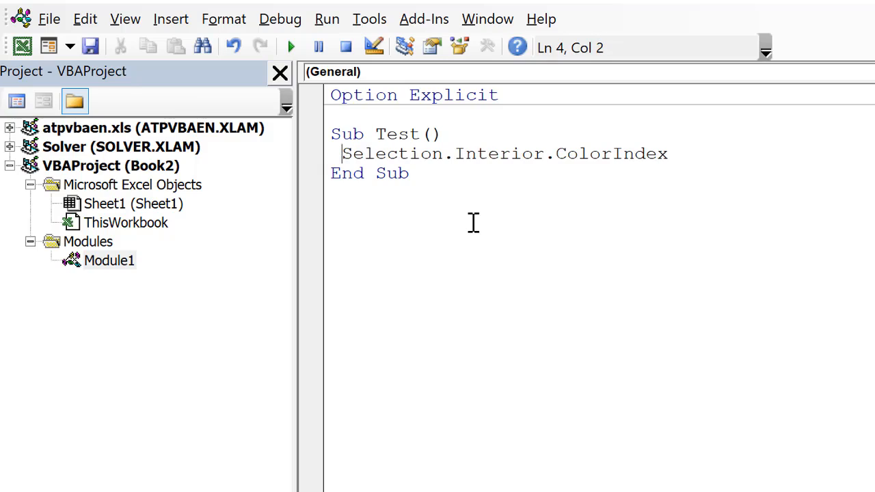
pyautogui.write('MsgBox')
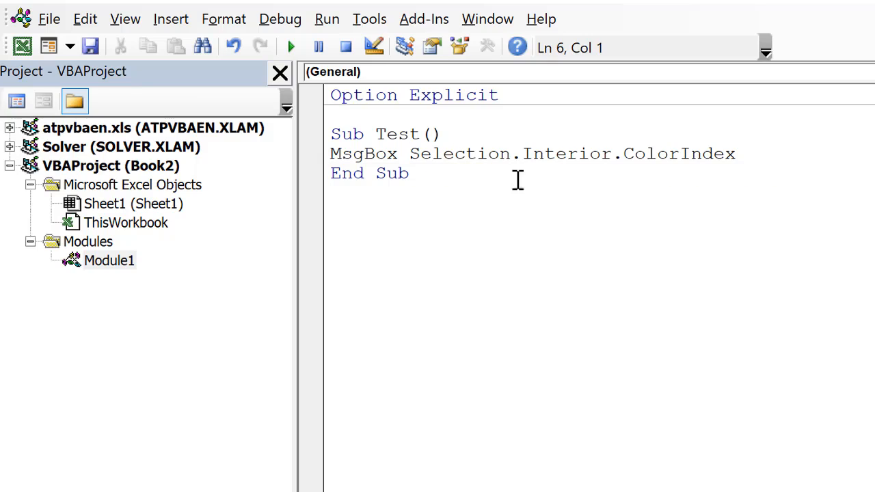
pyautogui.click(417, 153)
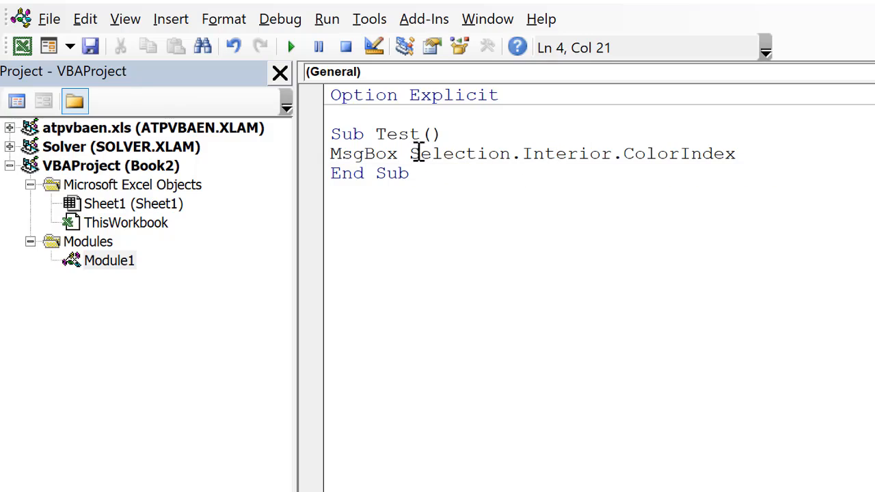
pyautogui.moveTo(410, 153); pyautogui.dragTo(735, 153)
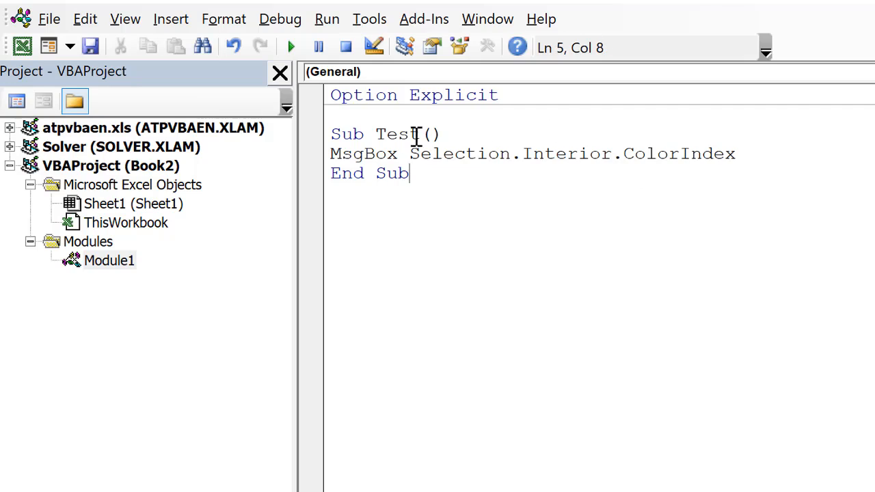
pyautogui.moveTo(465, 170)
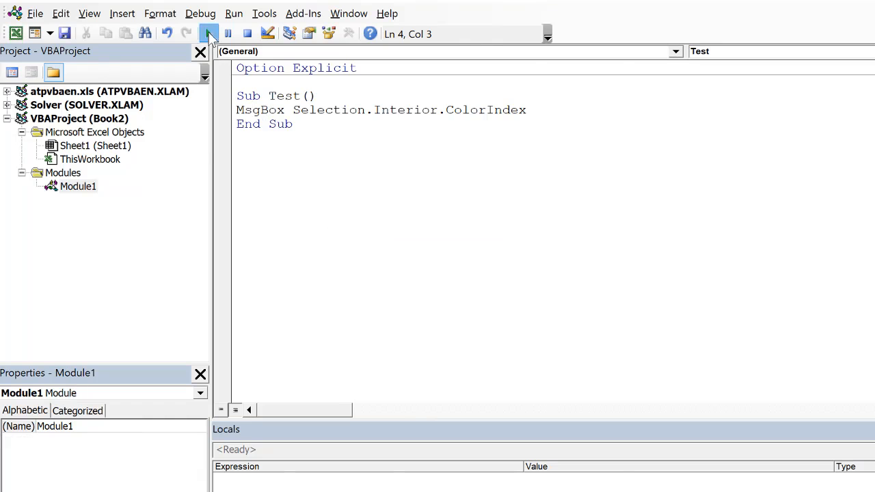
# - Run Test to report ColorIndex 6 for the yellow cells
pyautogui.click(208, 33)
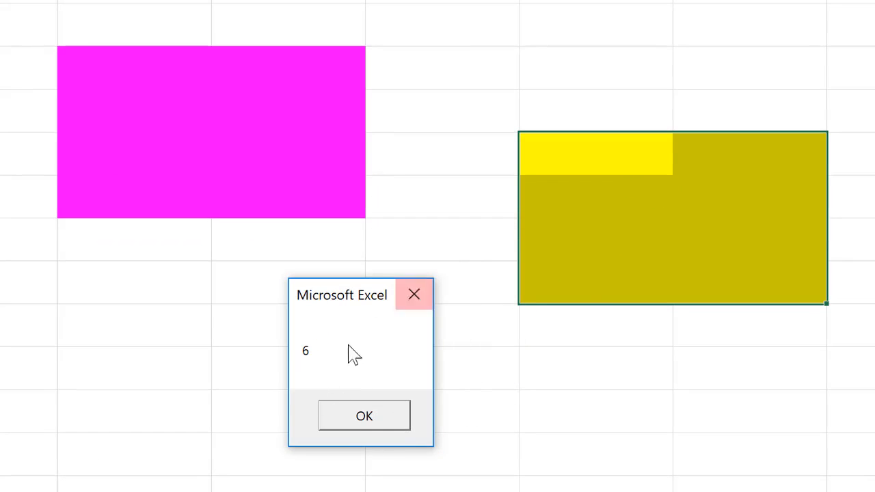
pyautogui.moveTo(656, 239)
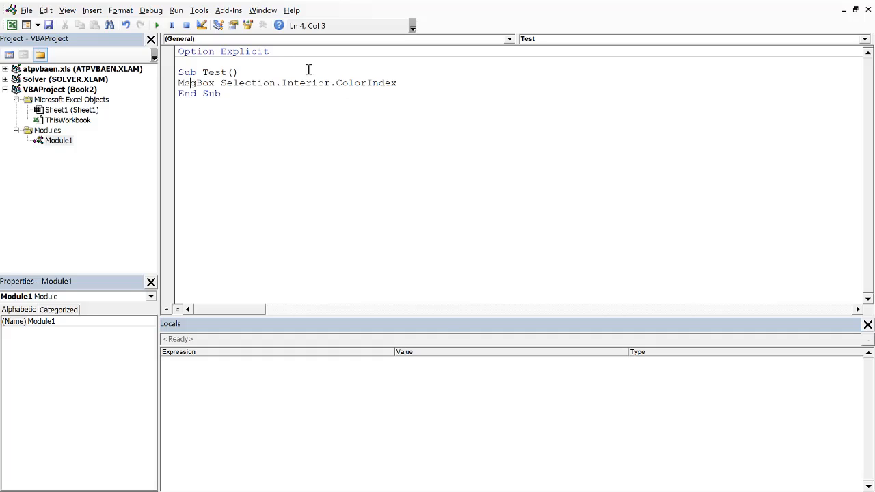
# - Add the line 'This is a comment beneath the MsgBox statement
pyautogui.click(467, 113)
pyautogui.write("'")
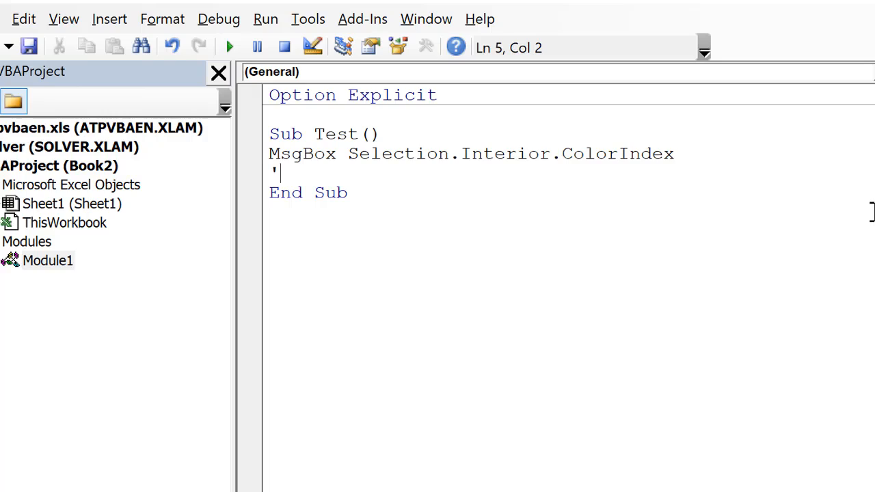
pyautogui.write('This')
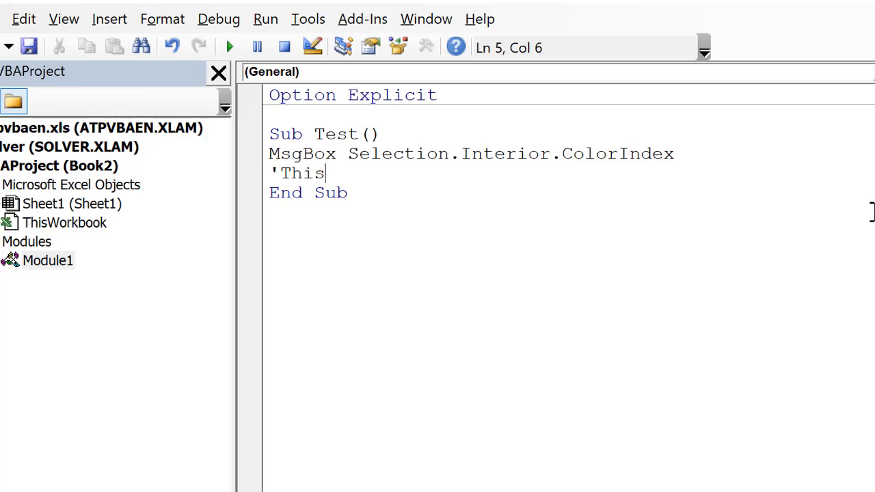
pyautogui.write('is')
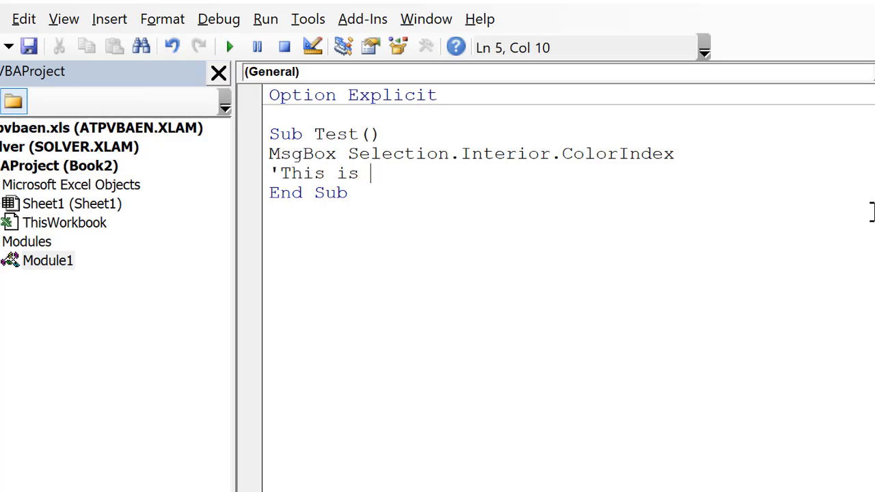
pyautogui.write('a comment')
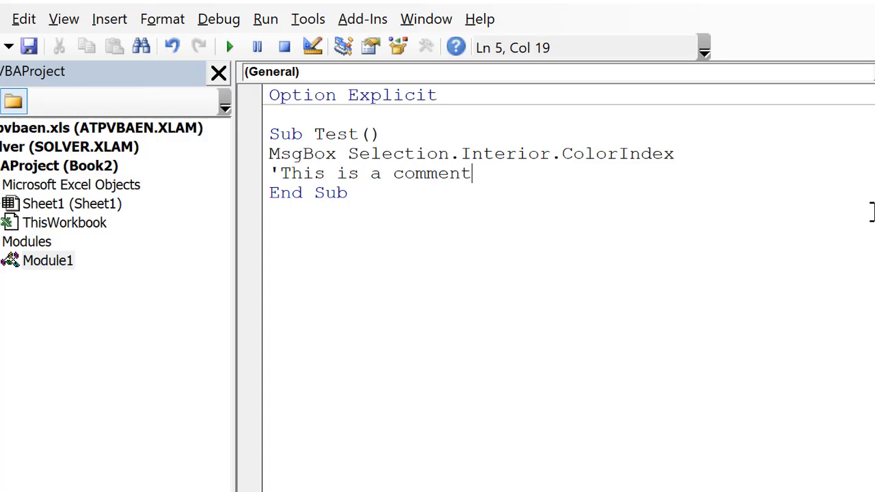
pyautogui.press('Enter')
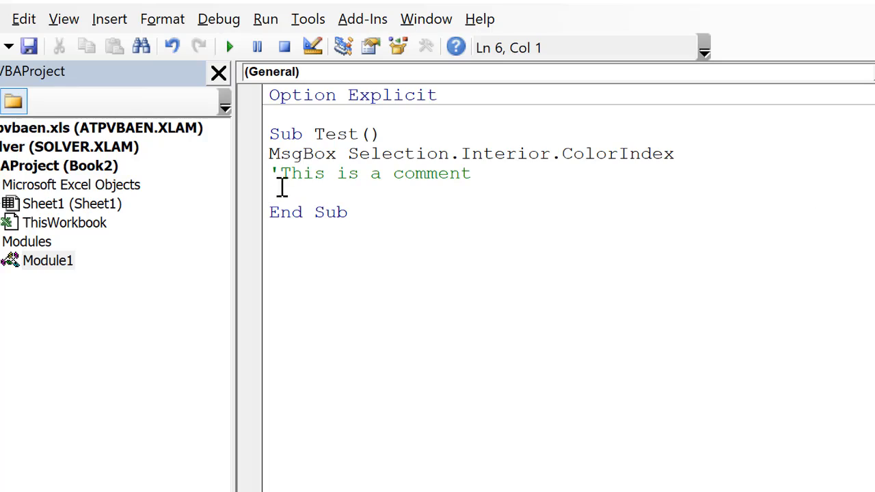
pyautogui.moveTo(315, 190)
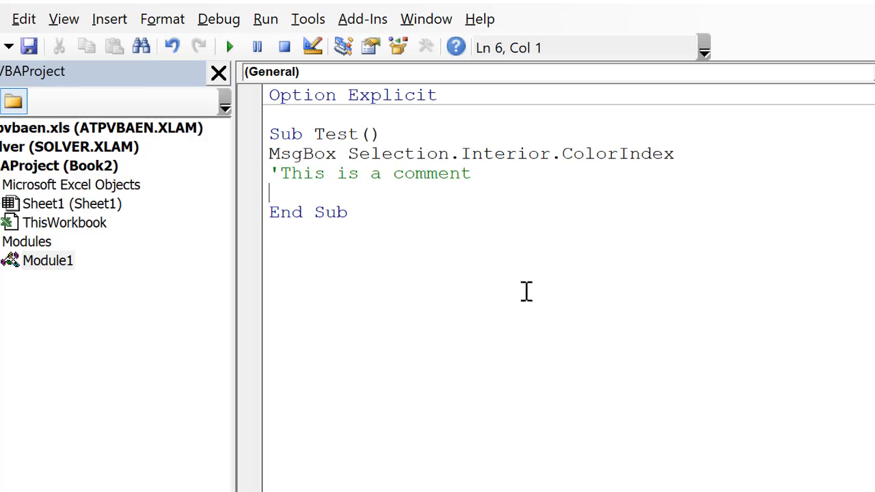
pyautogui.moveTo(284, 157)
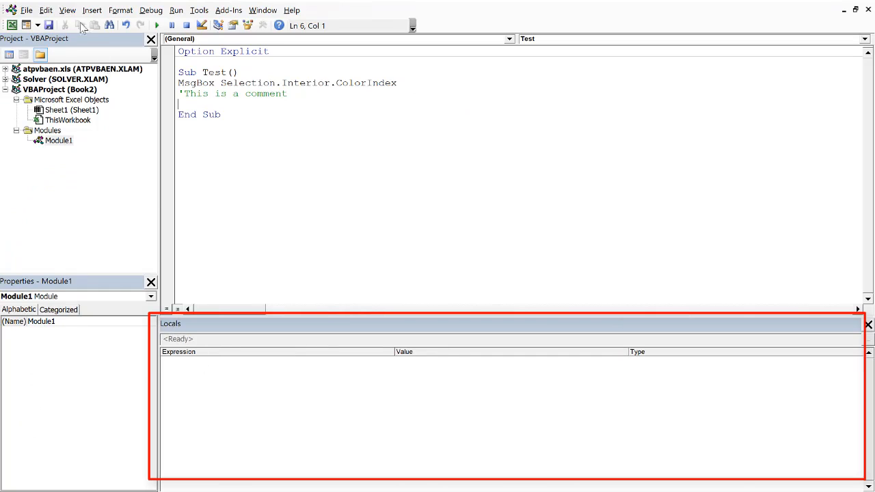
pyautogui.click(67, 11)
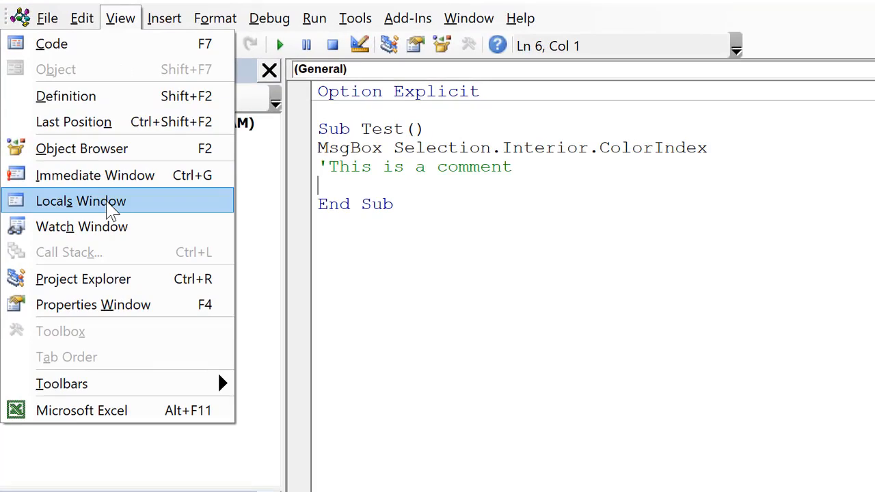
pyautogui.click(81, 201)
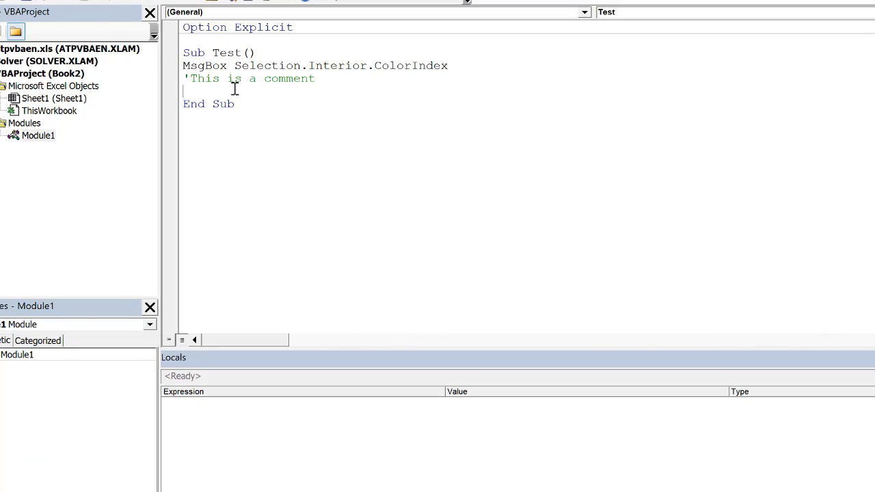
pyautogui.moveTo(210, 93)
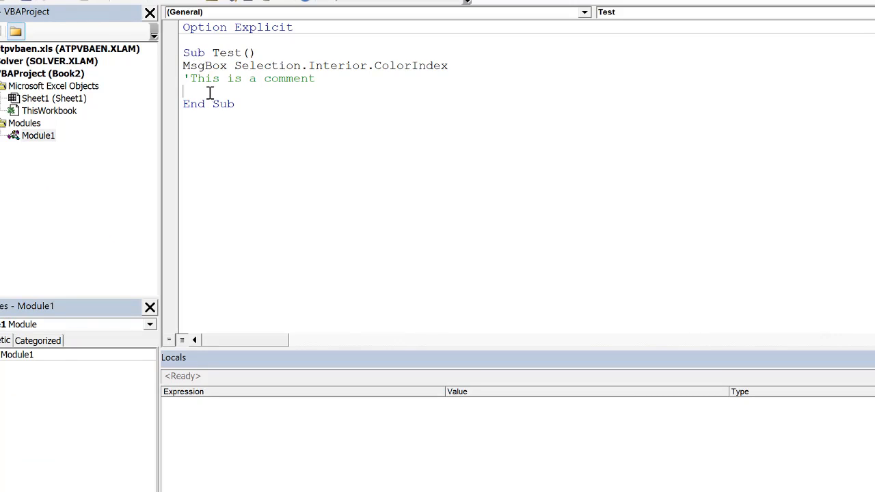
pyautogui.moveTo(485, 489)
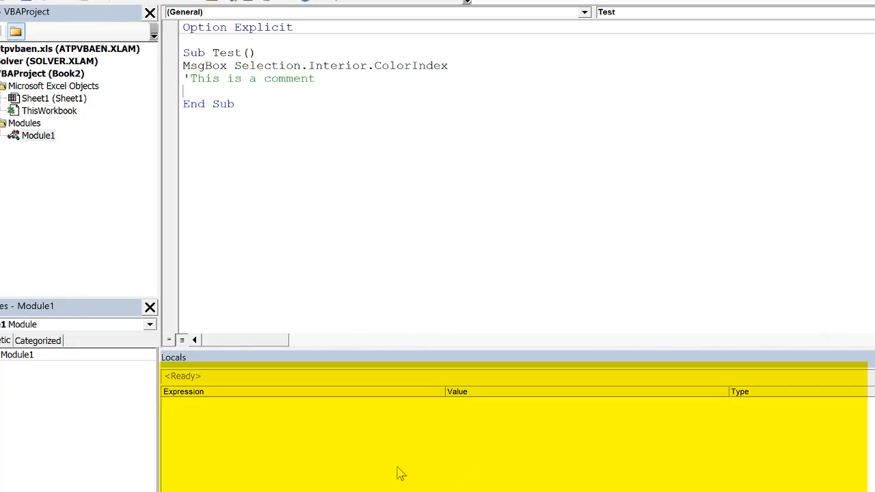
pyautogui.moveTo(406, 458)
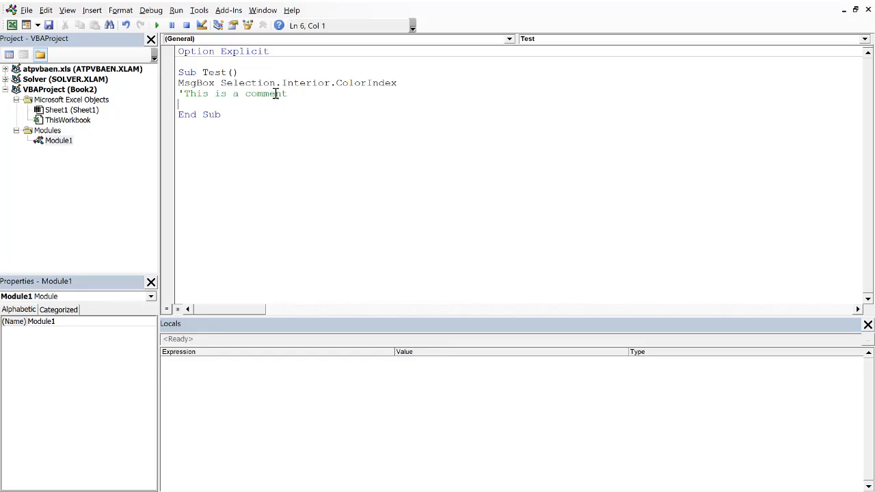
pyautogui.moveTo(365, 115)
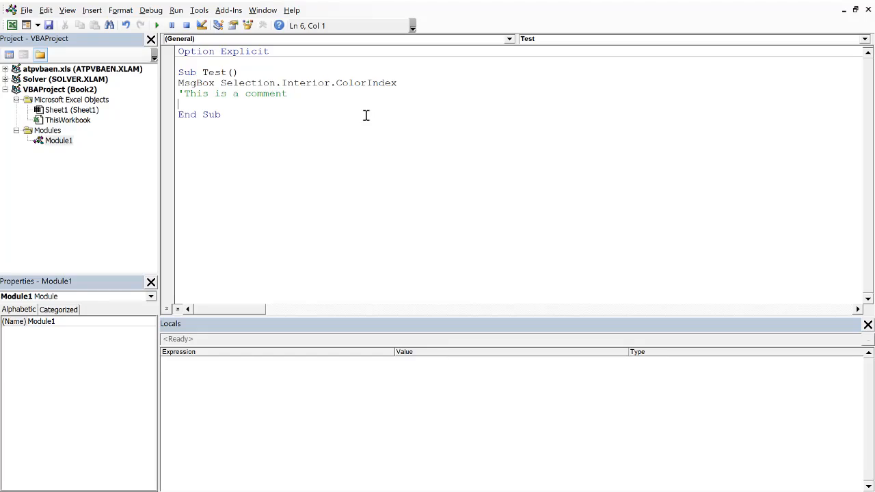